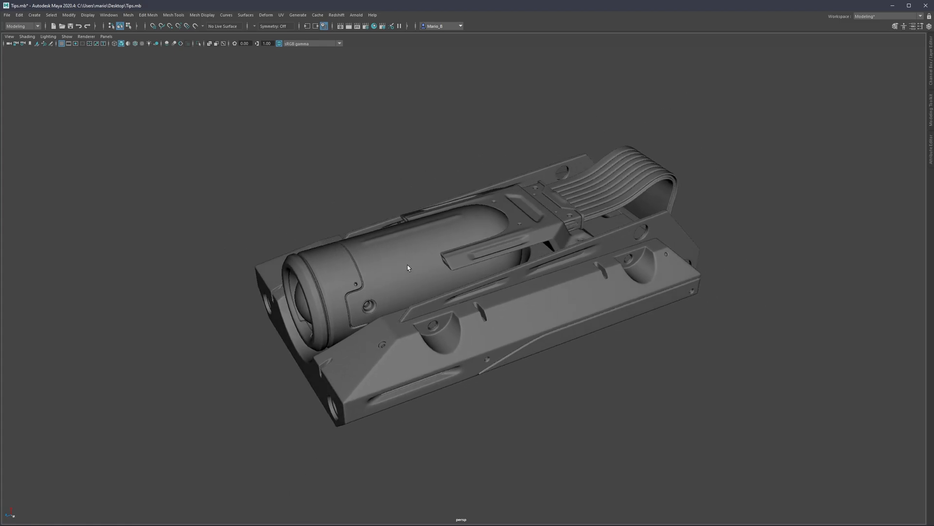
mouse_move(471, 359)
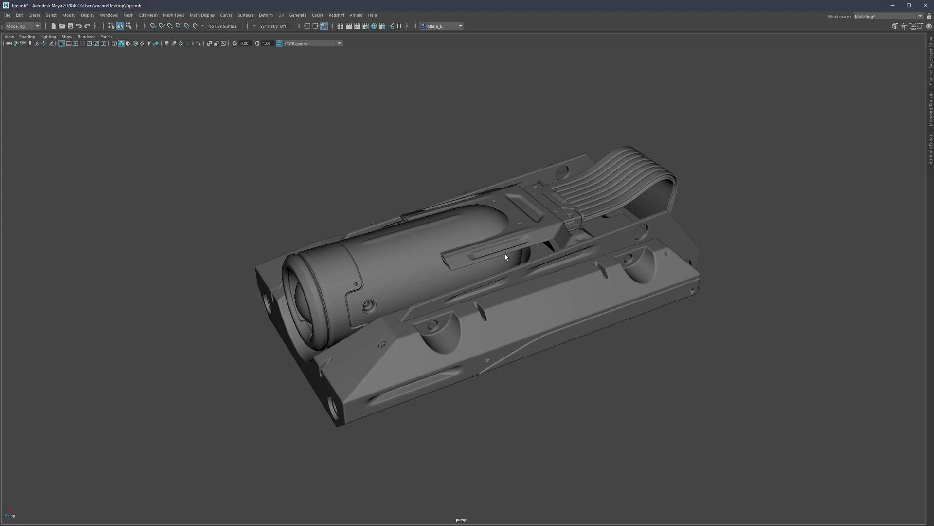
mouse_move(446, 260)
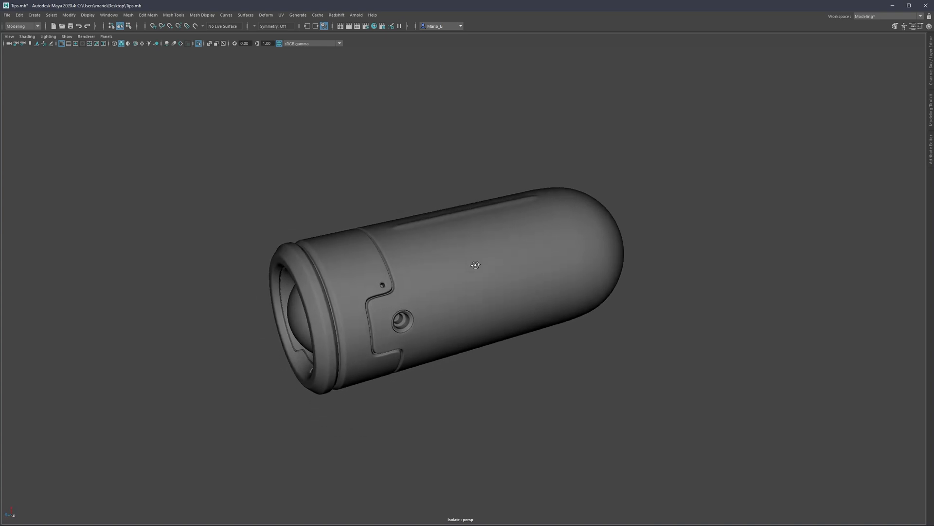
Orbit the isolated canister to view it from another angle
drag(476, 265, 510, 280)
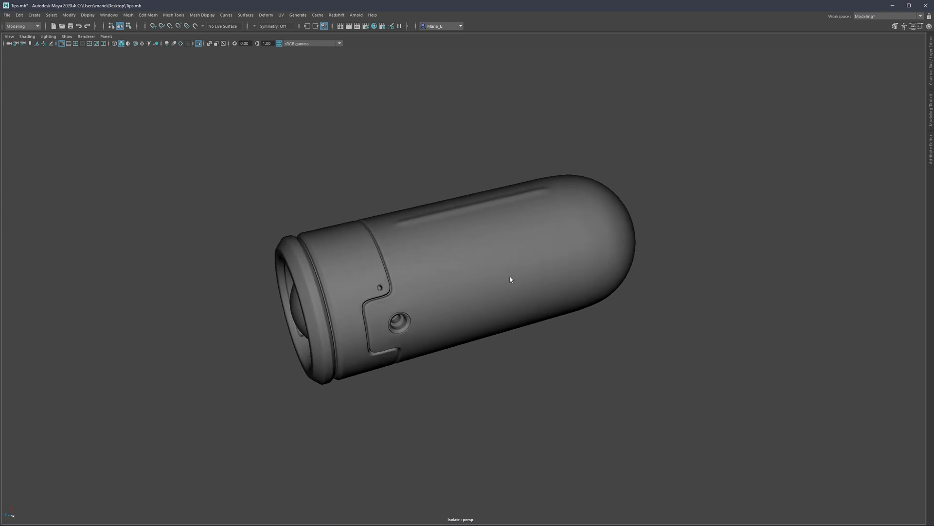
mouse_move(514, 279)
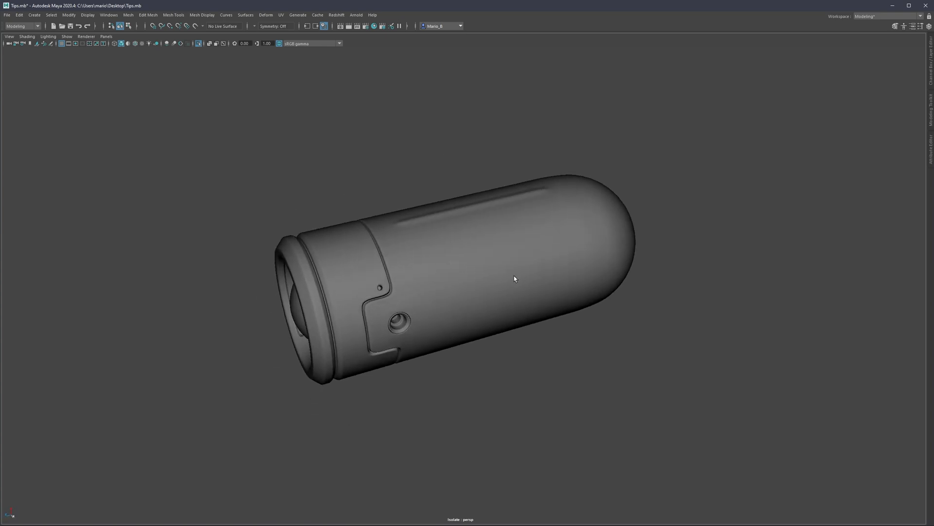
mouse_move(231, 156)
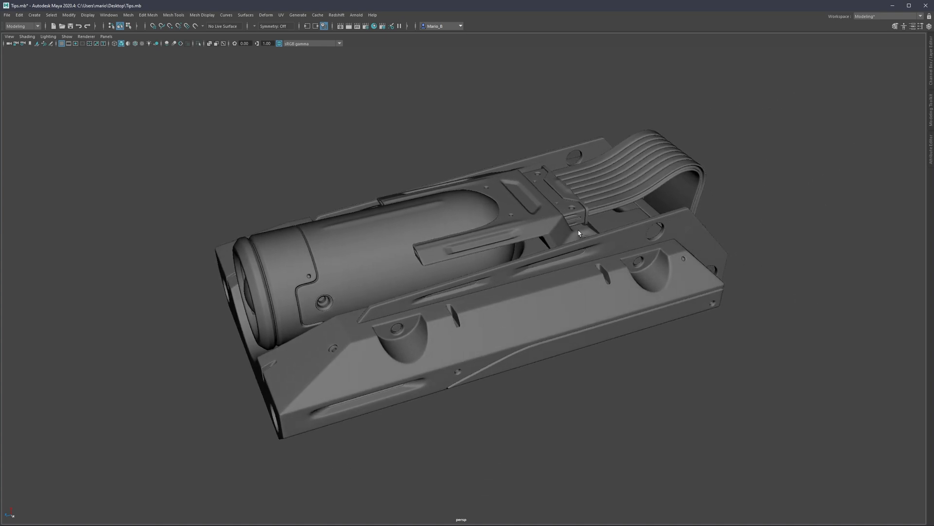
Select the canister part of the device for isolating on its own
click(199, 43)
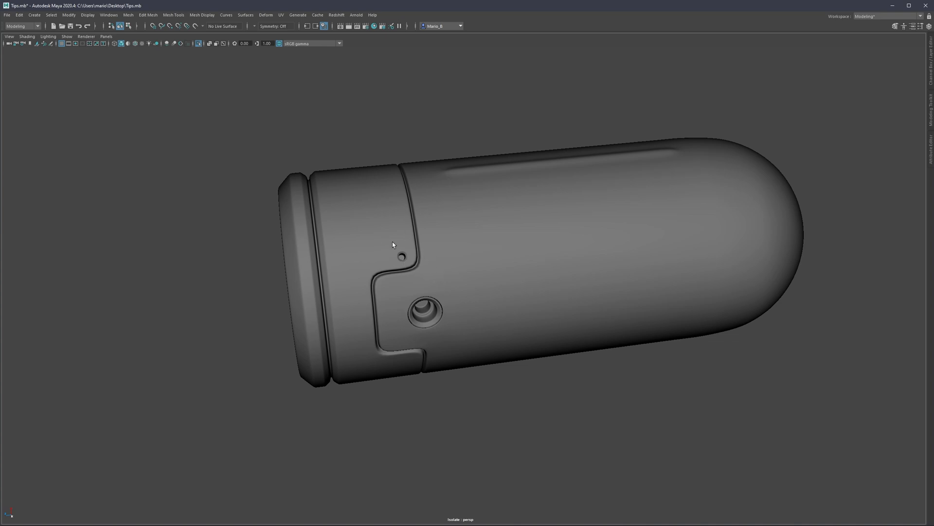
Orbit around the canister to reveal its open front end in close-up
drag(393, 245, 383, 257)
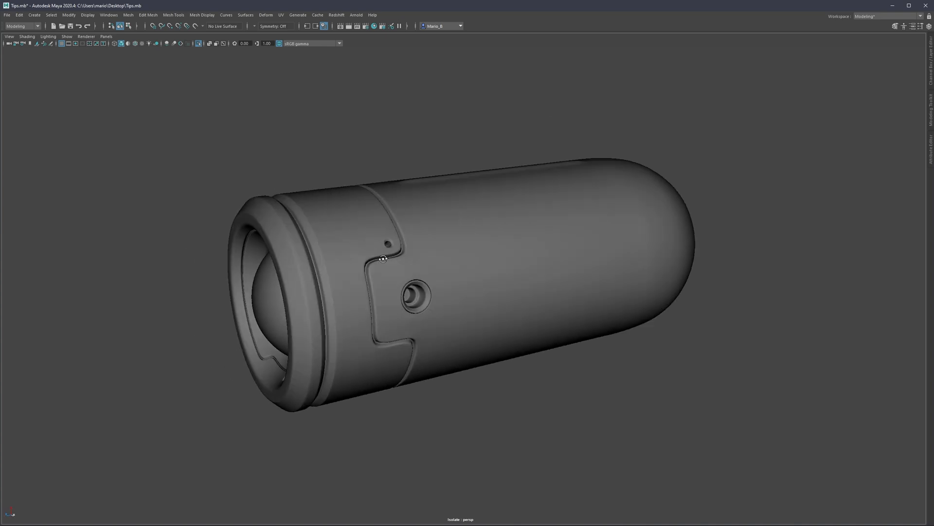
drag(383, 258, 438, 297)
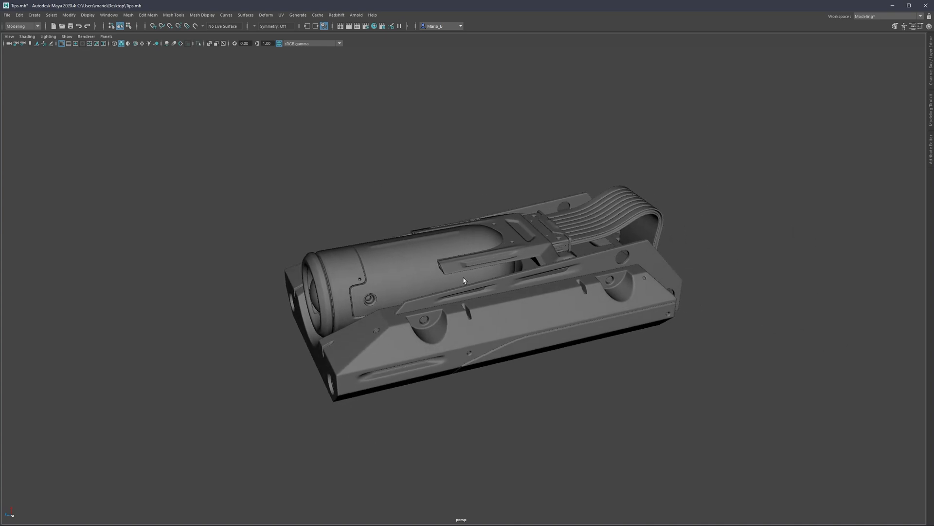
Orbit around the full device, then select the notched blockout panels for isolation
drag(465, 280, 423, 292)
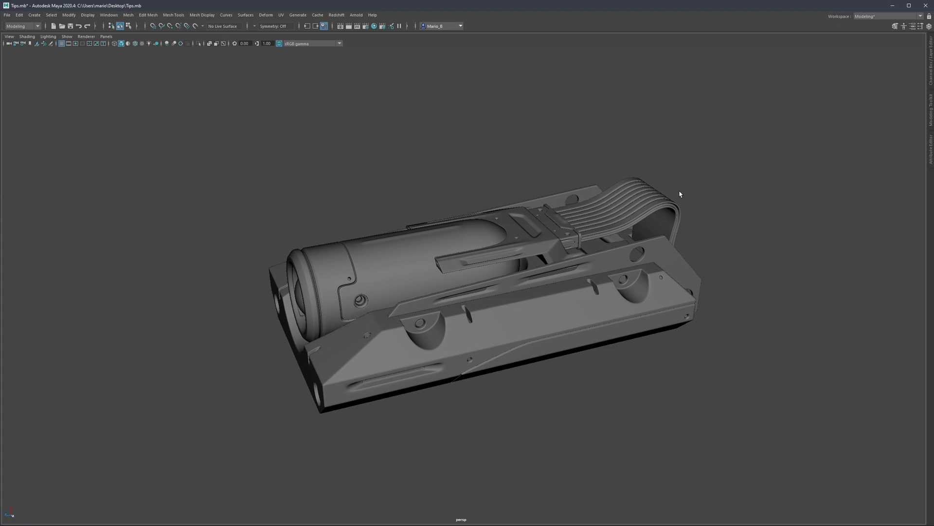
mouse_move(485, 362)
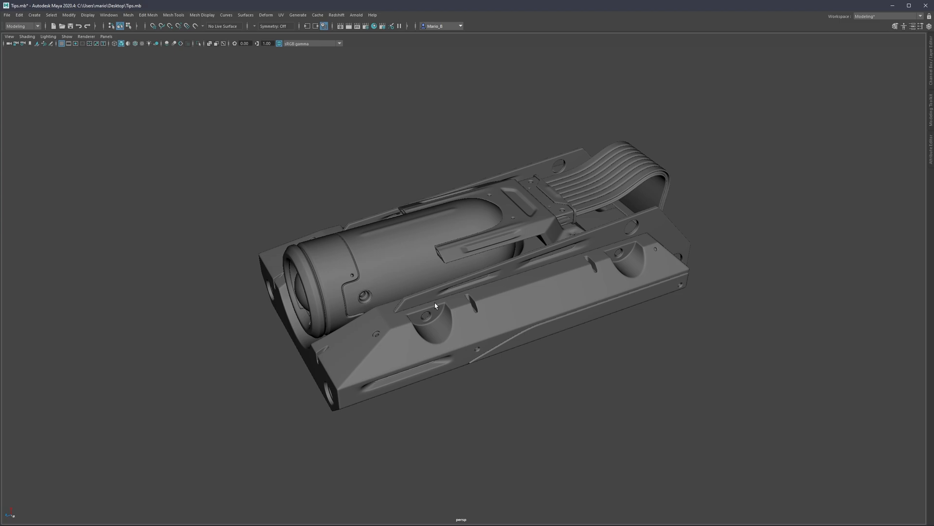
click(198, 43)
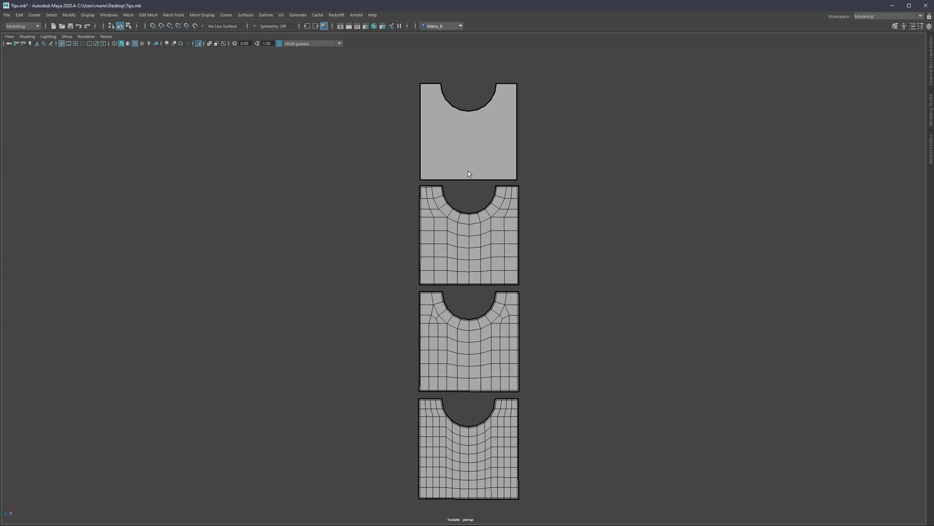
mouse_move(508, 216)
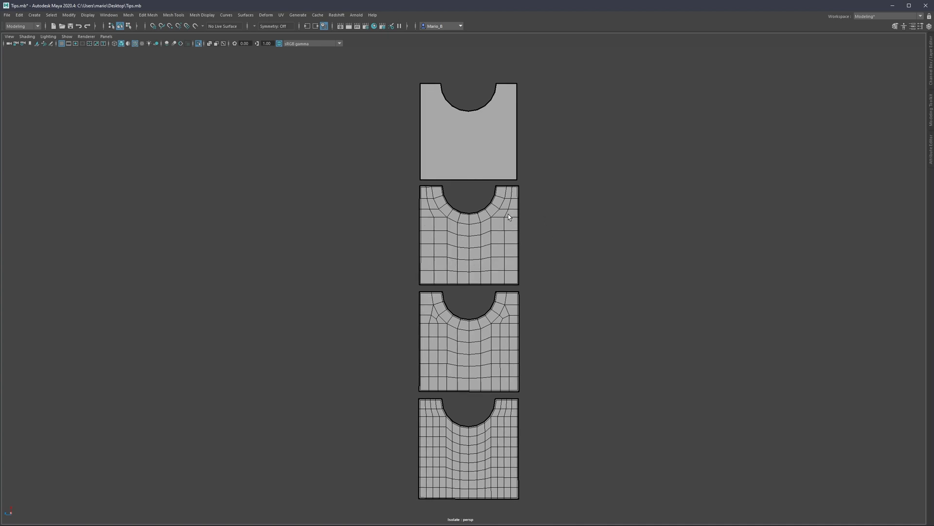
mouse_move(494, 342)
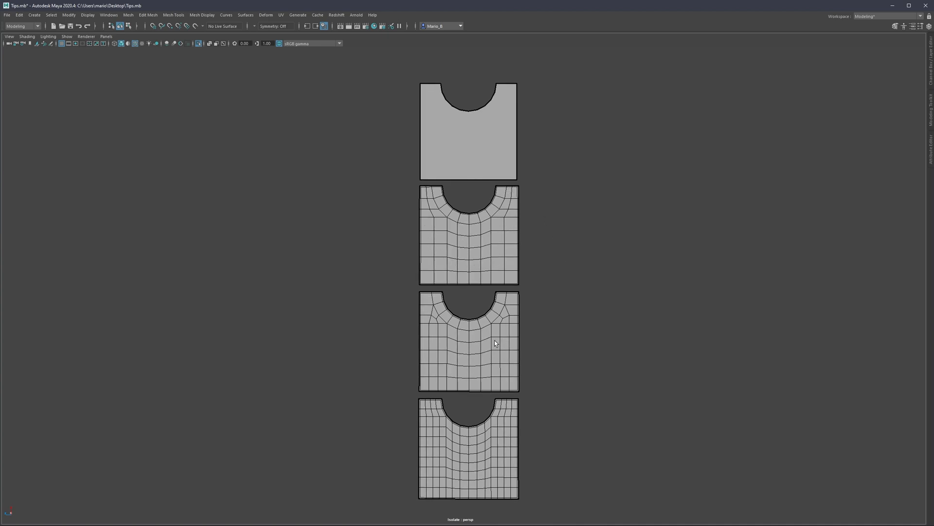
mouse_move(532, 384)
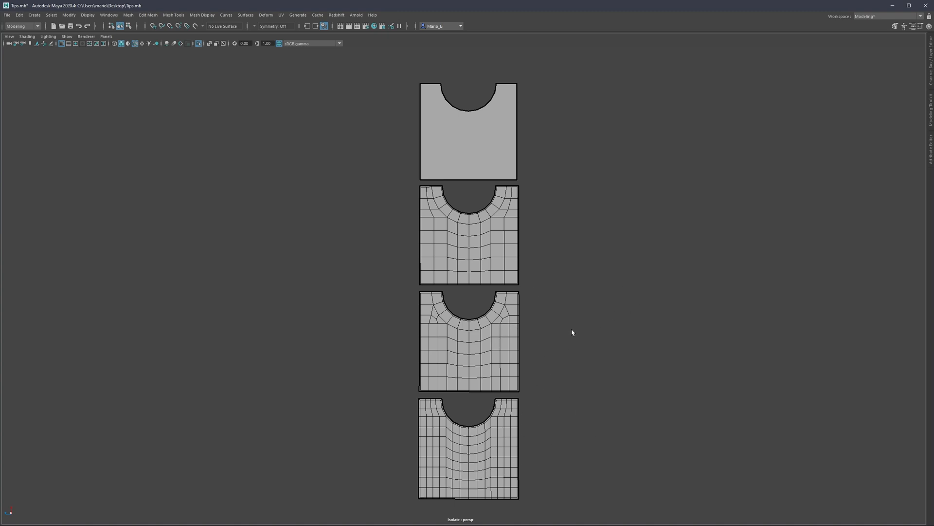
mouse_move(513, 290)
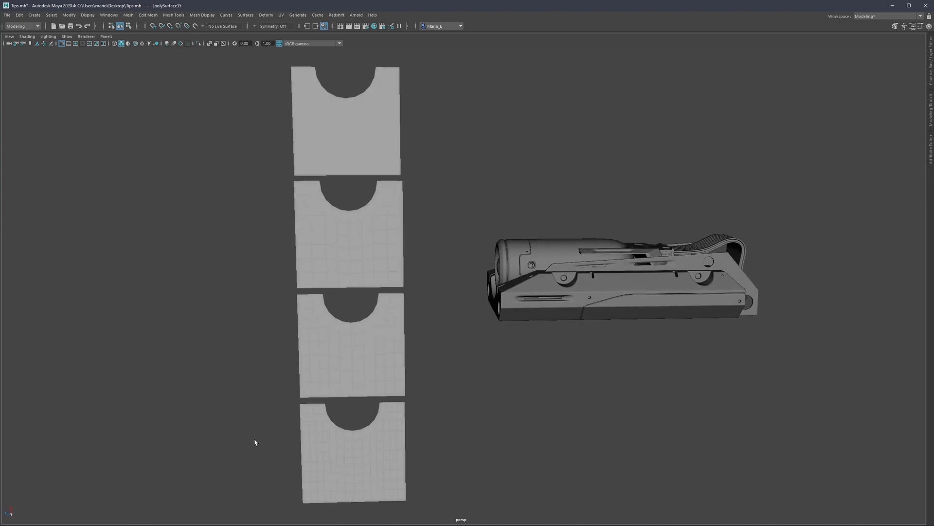
Select the four flat plate iterations and adjust the view over panels and device
click(198, 43)
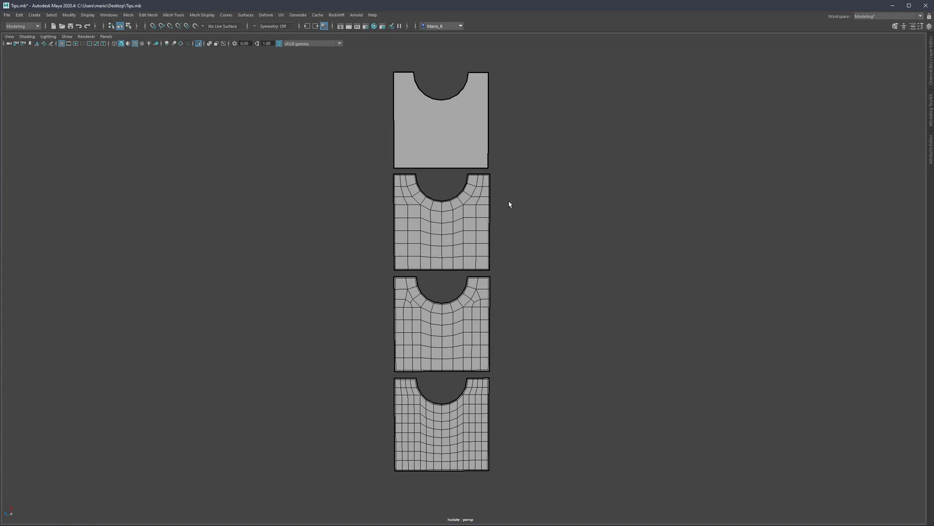
mouse_move(505, 202)
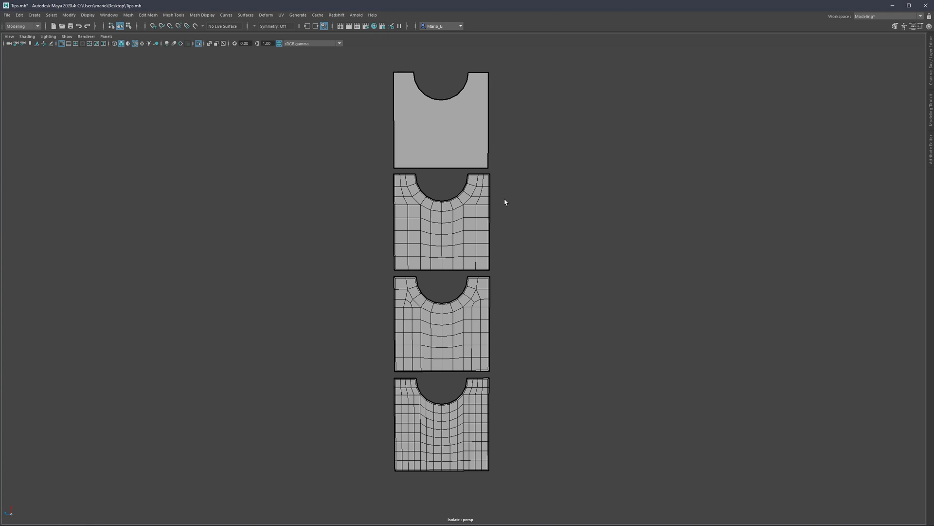
mouse_move(462, 286)
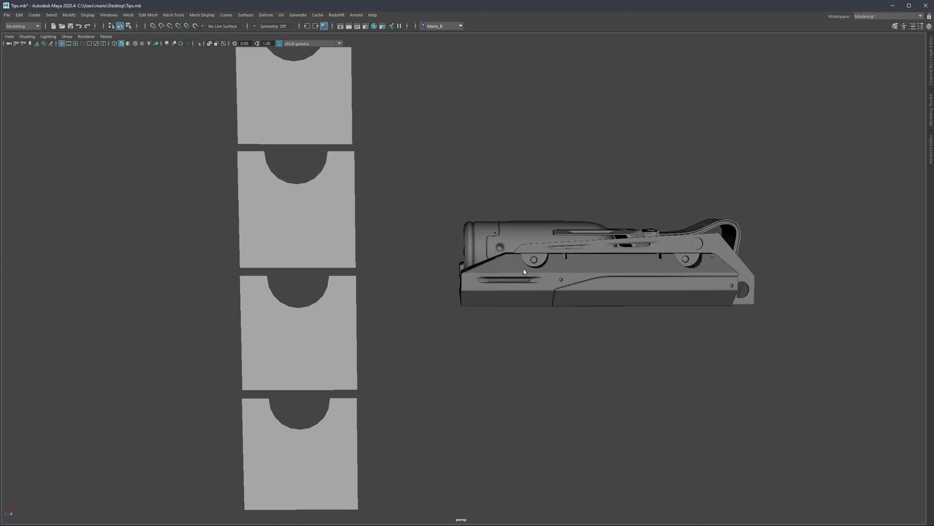
drag(596, 269, 566, 244)
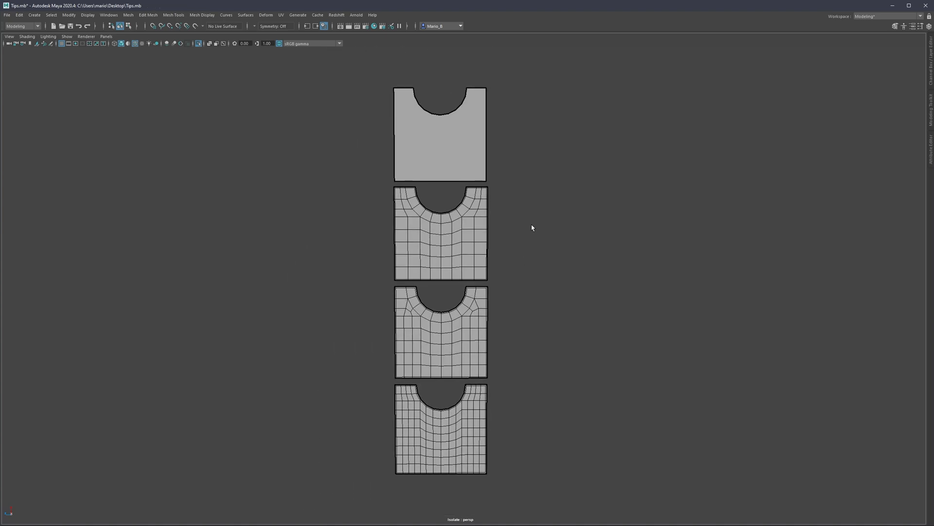
mouse_move(441, 243)
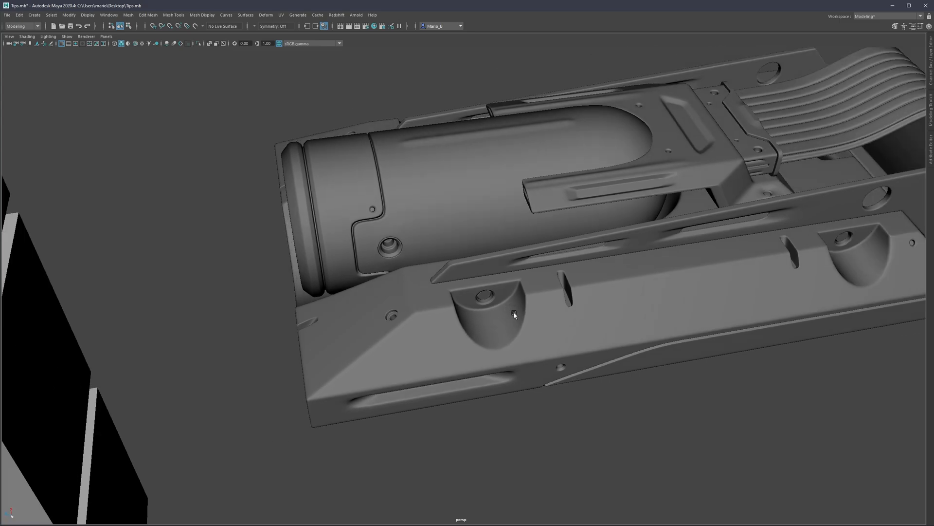
mouse_move(493, 313)
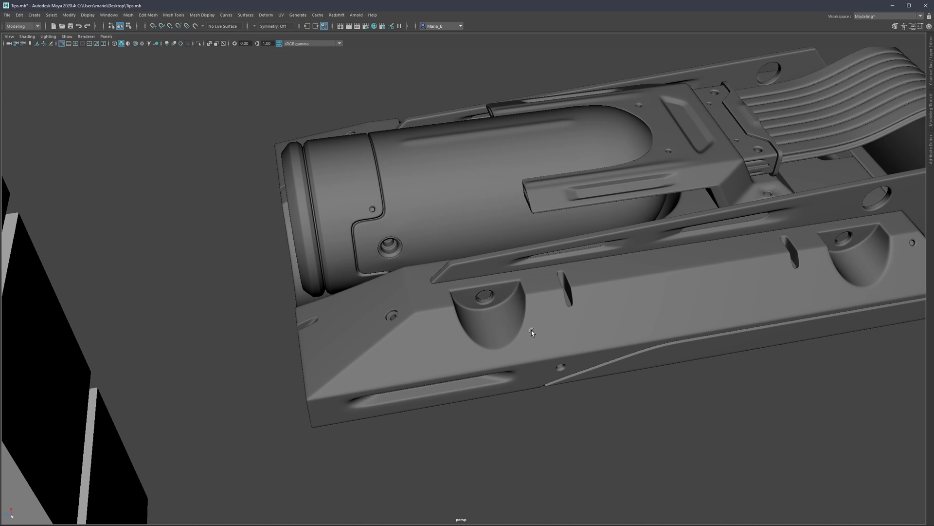
drag(532, 333, 510, 289)
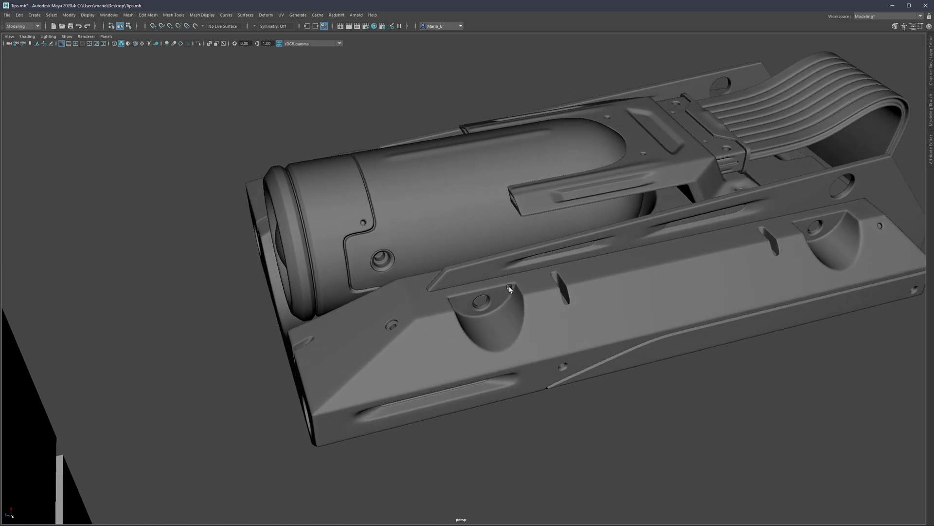
mouse_move(413, 276)
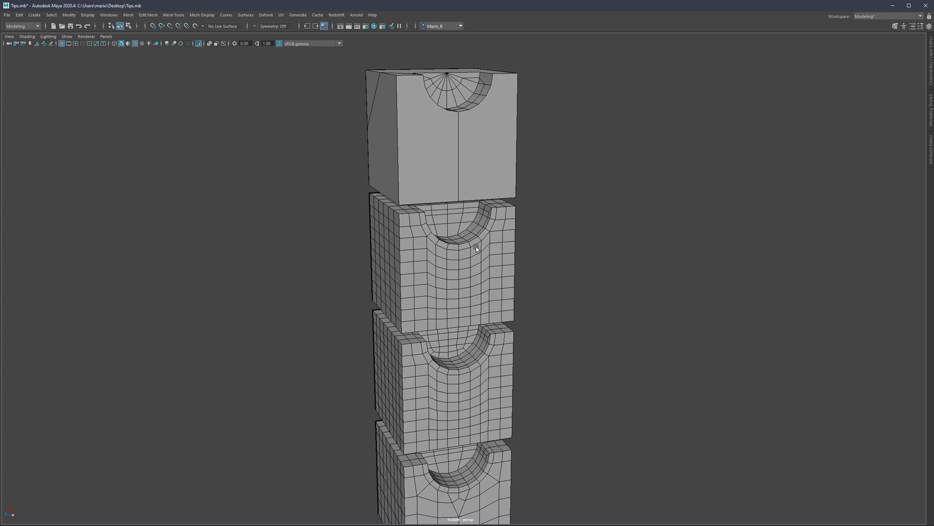
mouse_move(477, 280)
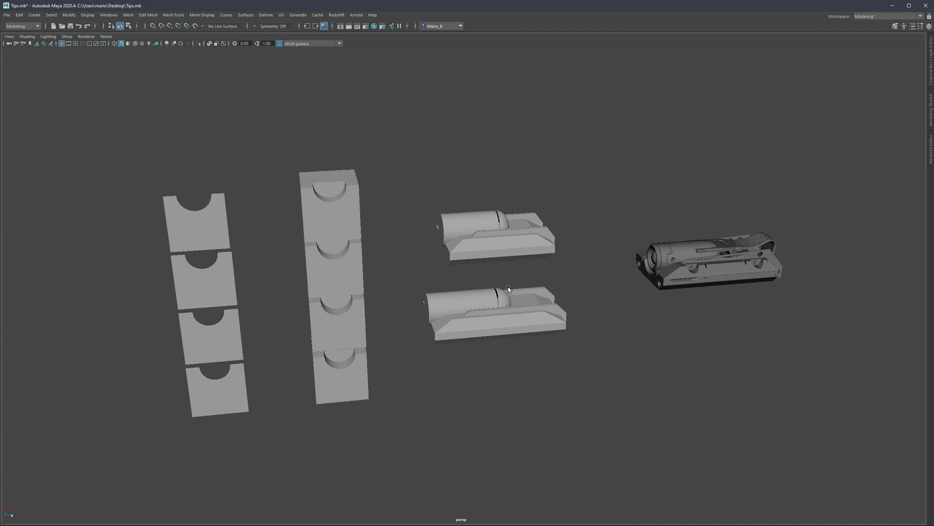
mouse_move(654, 268)
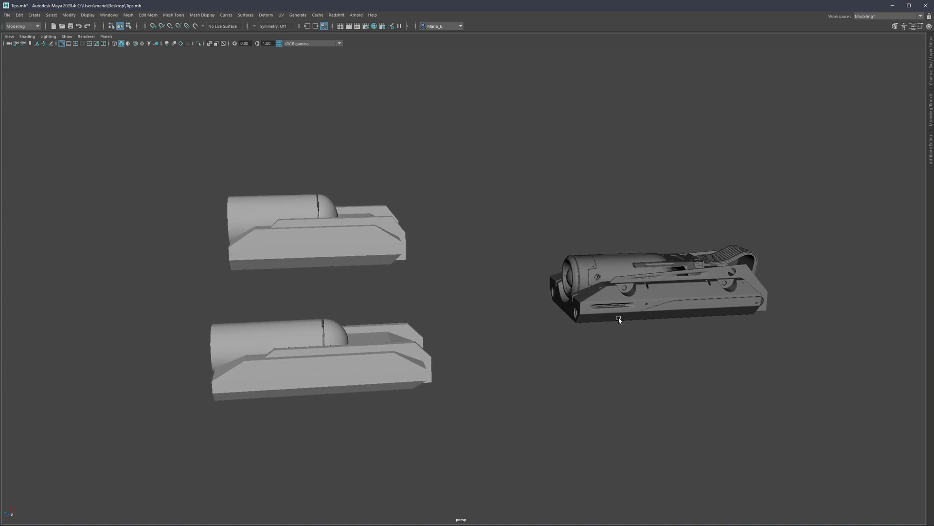
Dolly in on the upper blockout, pull back, and select the lower device blockout
drag(619, 320, 546, 274)
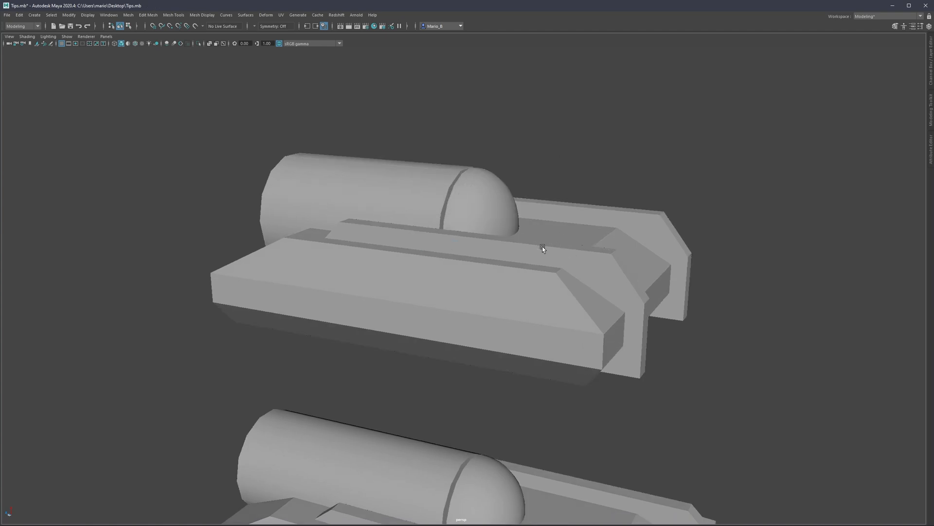
drag(542, 249, 409, 266)
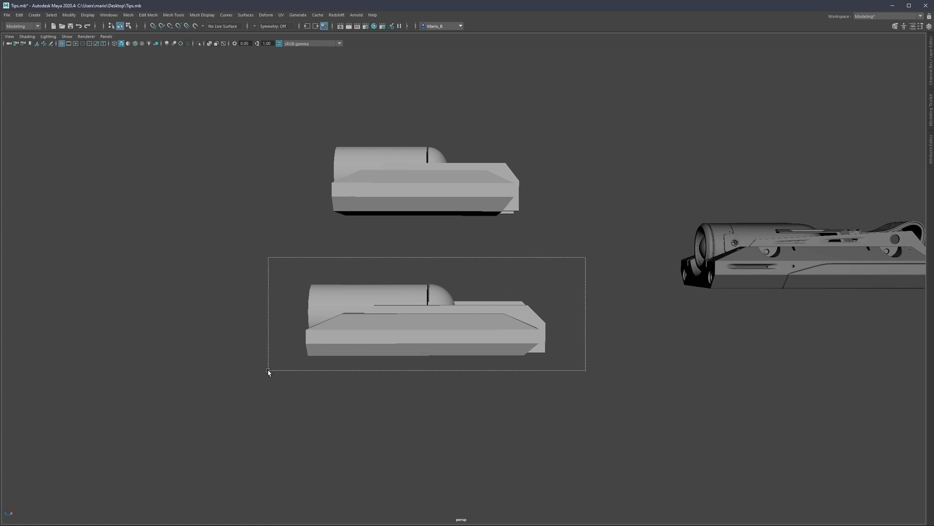
click(359, 346)
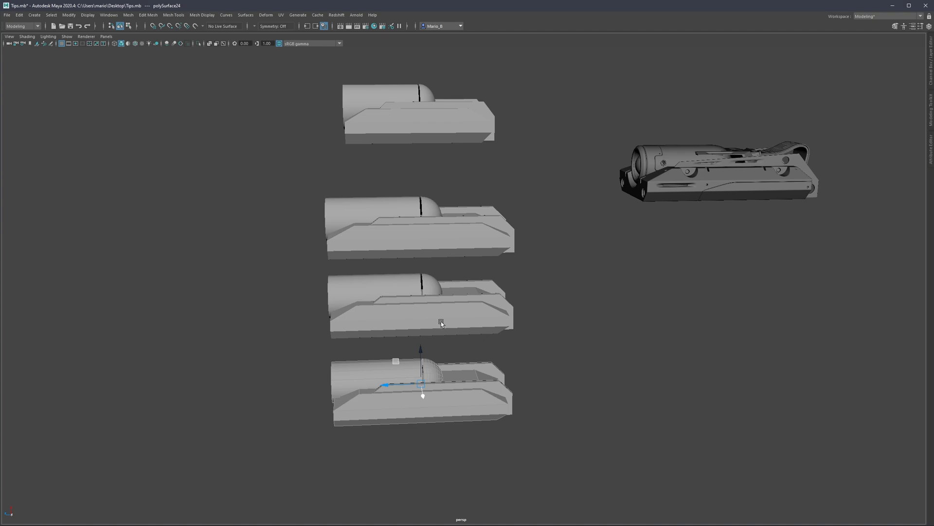
Tumble around the blockout stack to a lower angle over the whole scene
drag(441, 321, 273, 422)
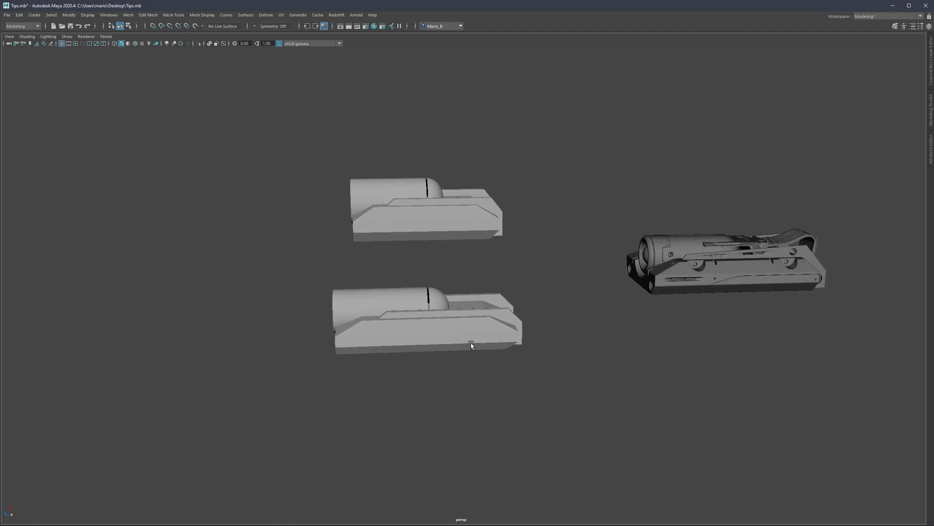
drag(470, 345, 417, 318)
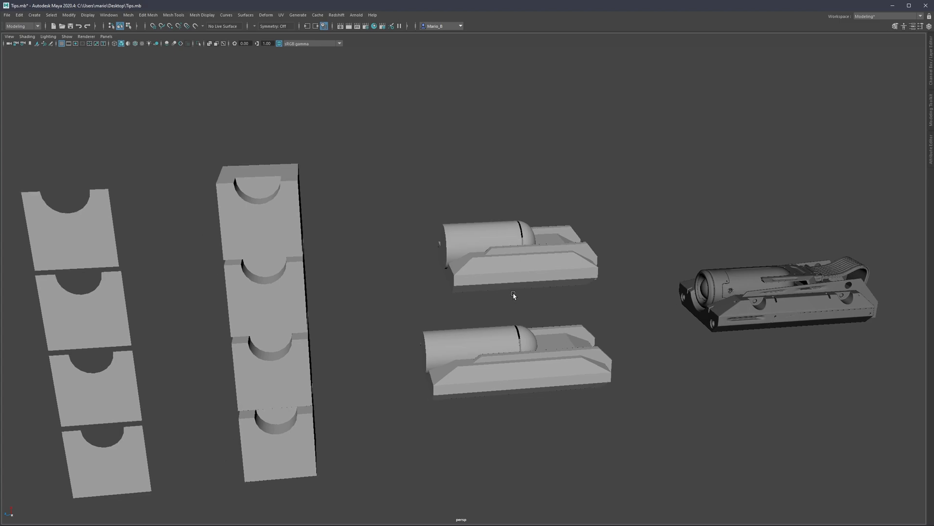
drag(512, 295, 504, 281)
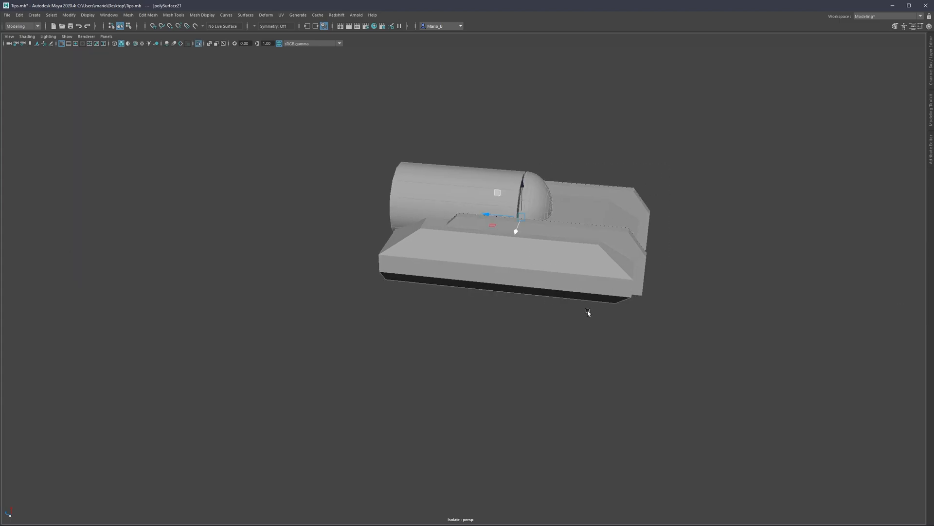
scroll(up, 3)
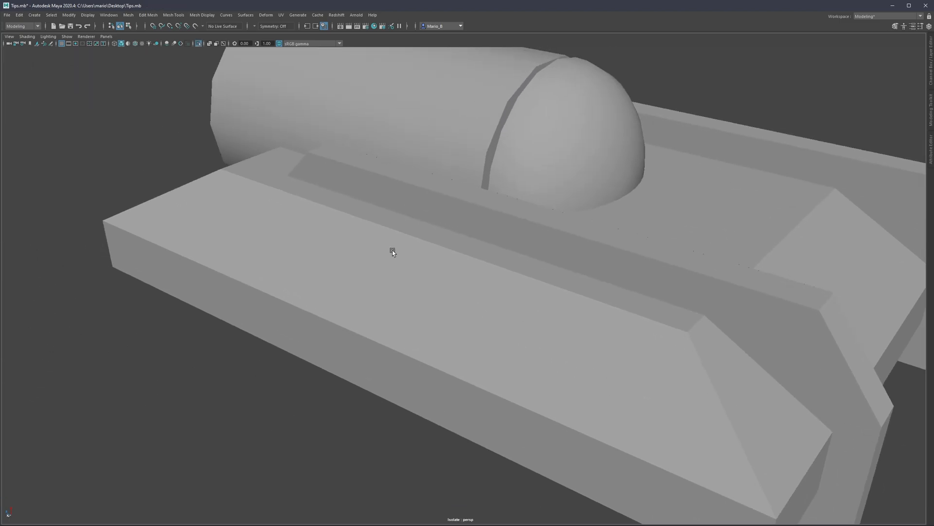
scroll(down, 3)
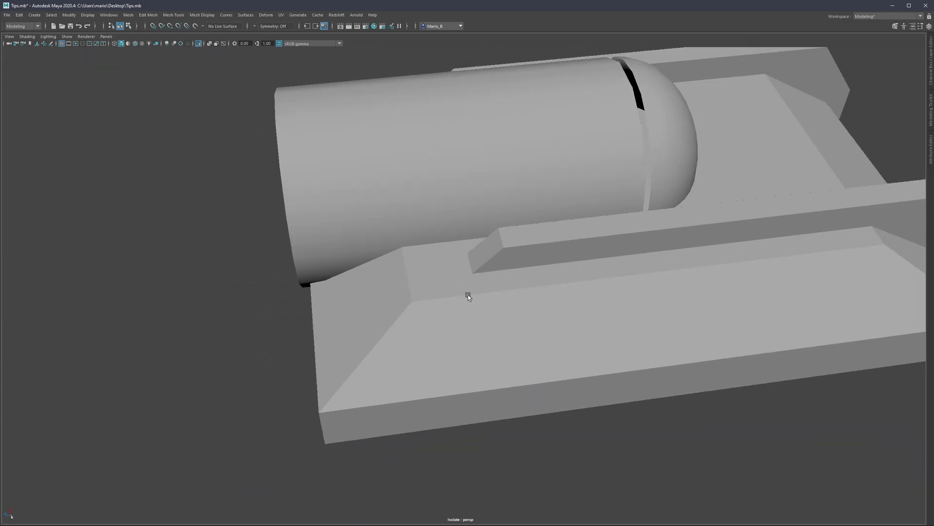
scroll(down, 3)
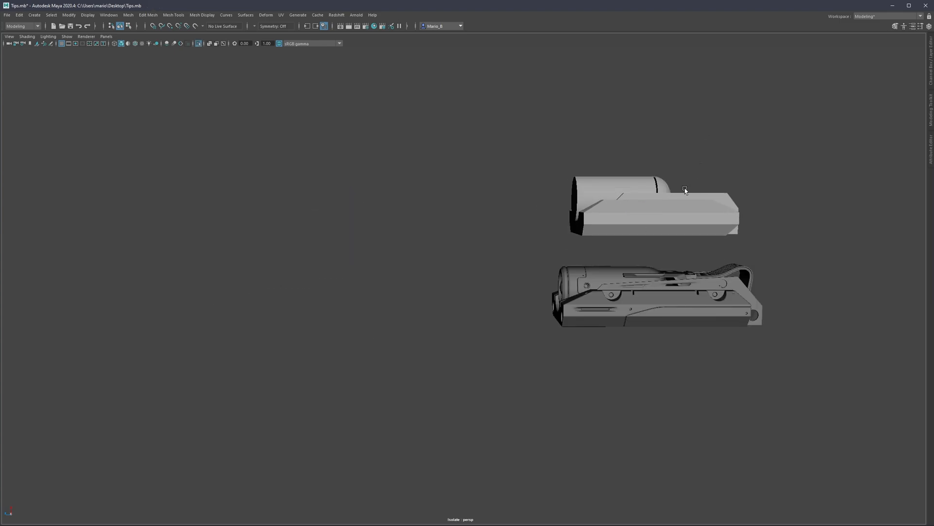
drag(686, 190, 411, 237)
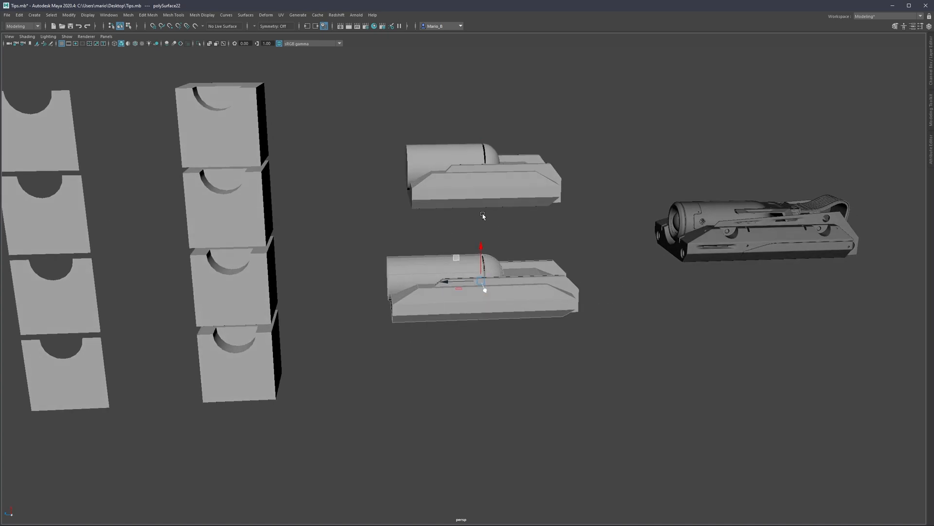
mouse_move(480, 215)
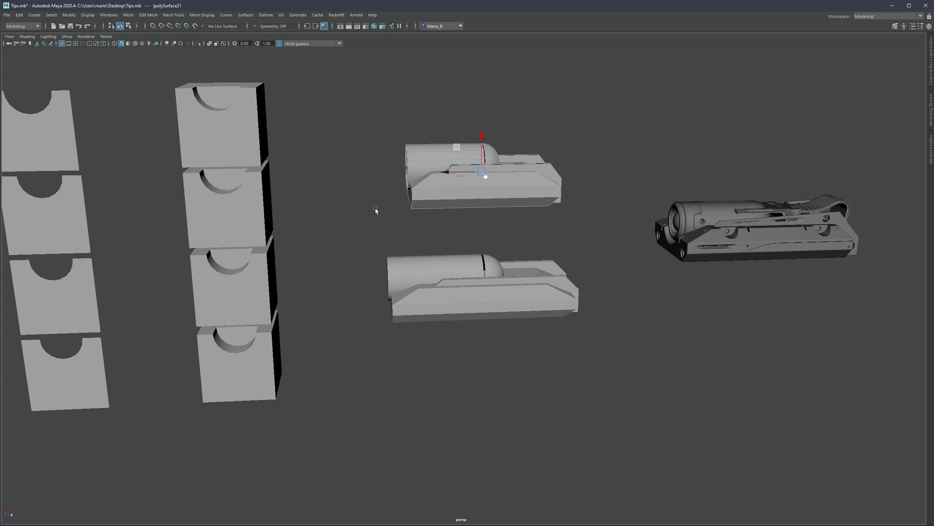
mouse_move(553, 242)
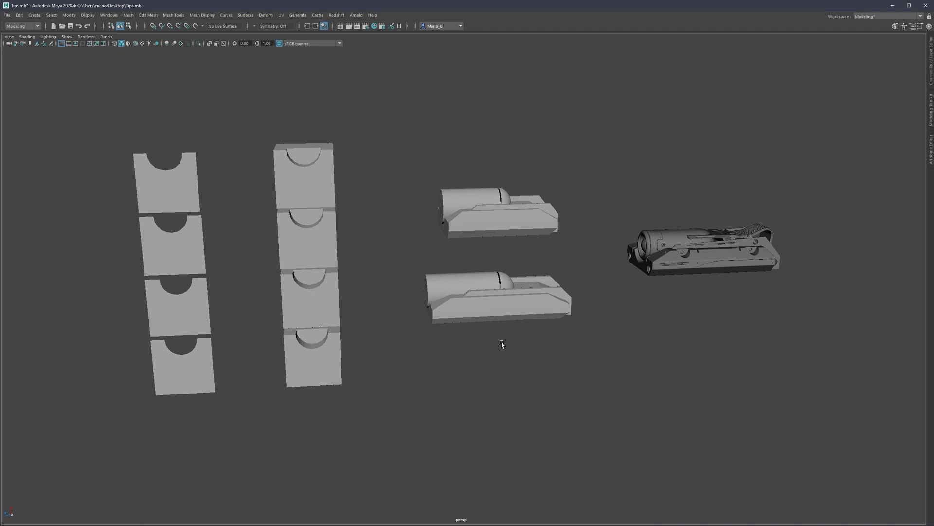
mouse_move(502, 326)
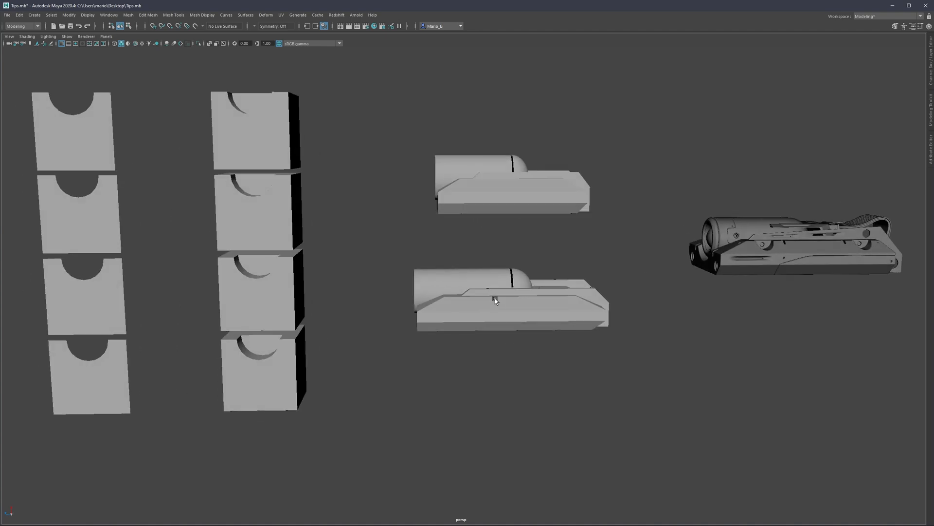
Select one of the device blockout iterations in the stacked column
click(494, 299)
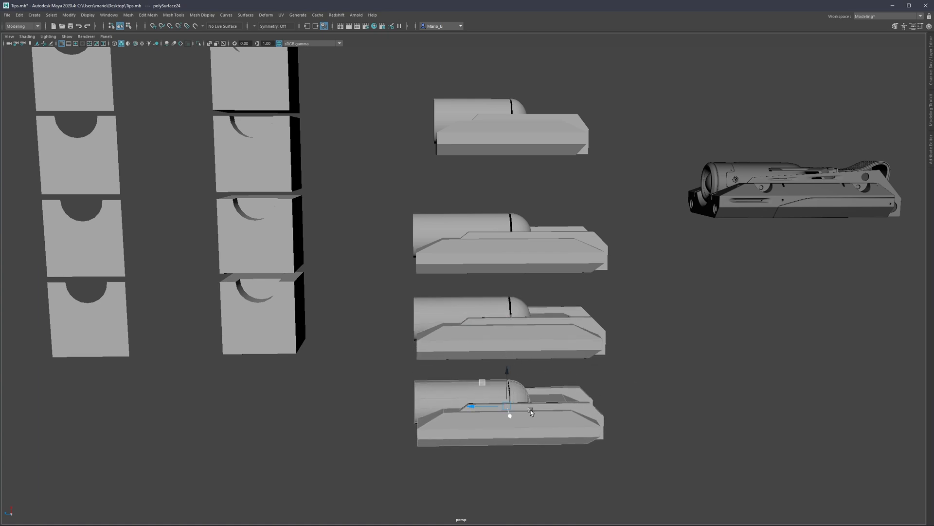
mouse_move(578, 419)
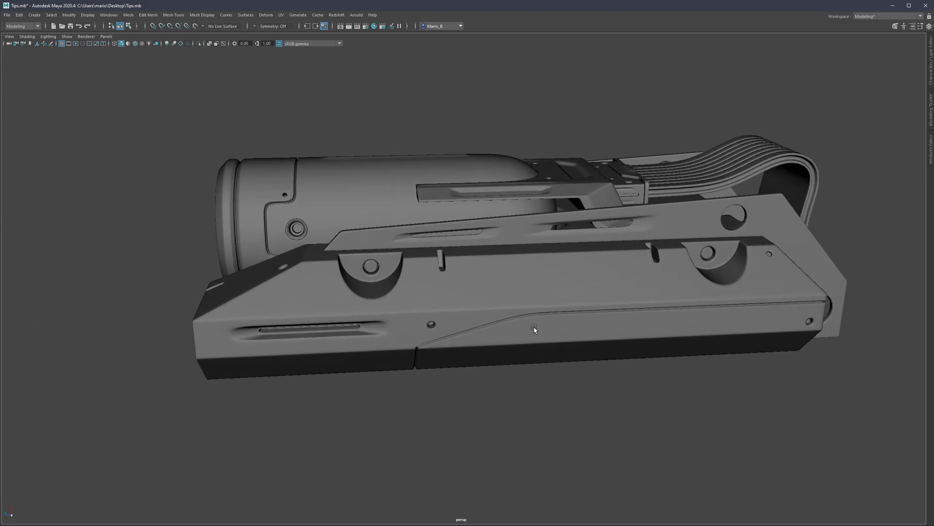
mouse_move(533, 326)
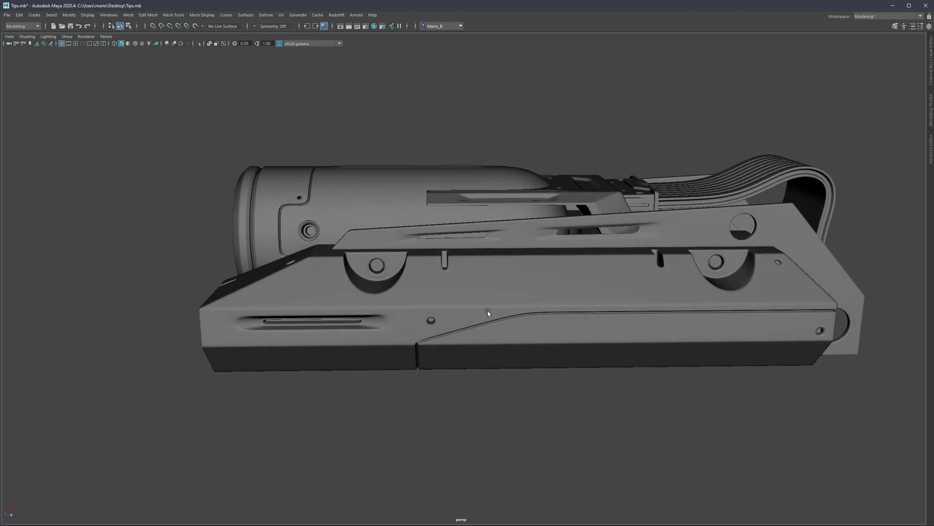
Tumble around the finished device to inspect its side panels up close
drag(488, 311, 501, 284)
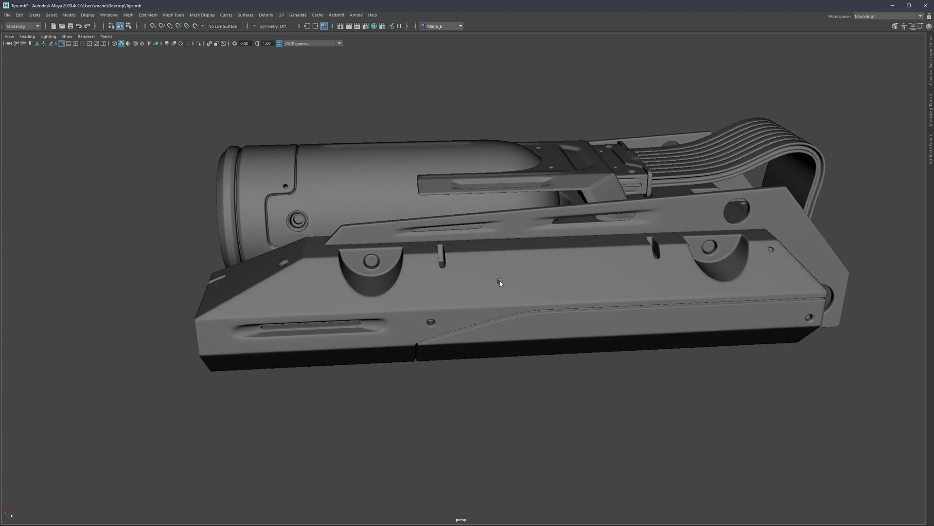
mouse_move(522, 335)
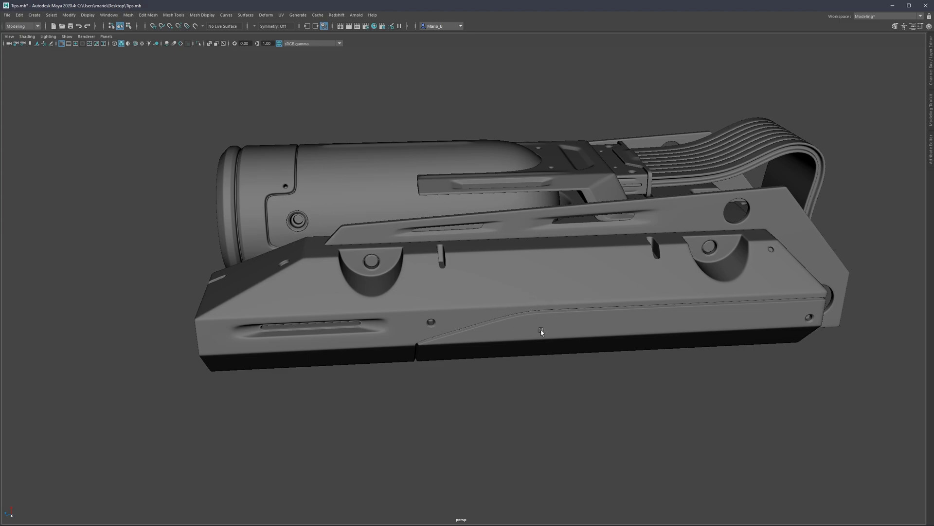
drag(541, 332, 525, 322)
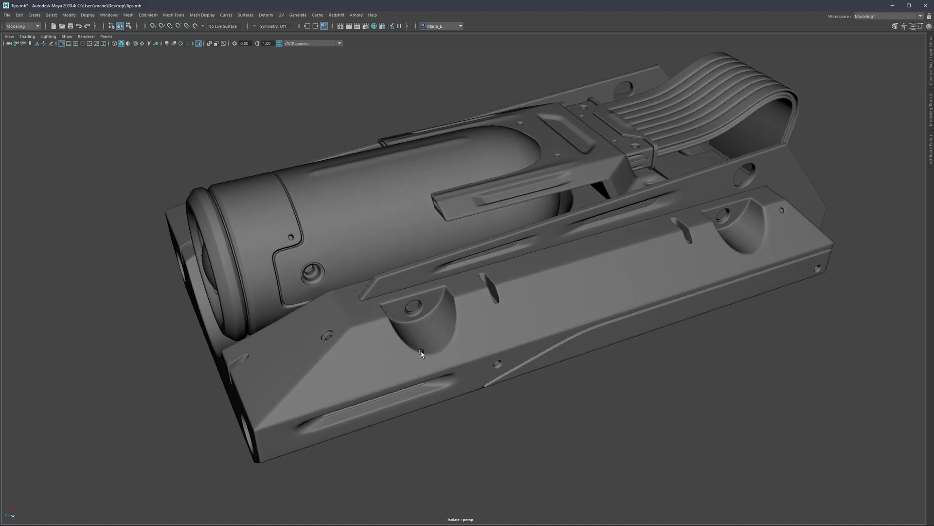
mouse_move(409, 339)
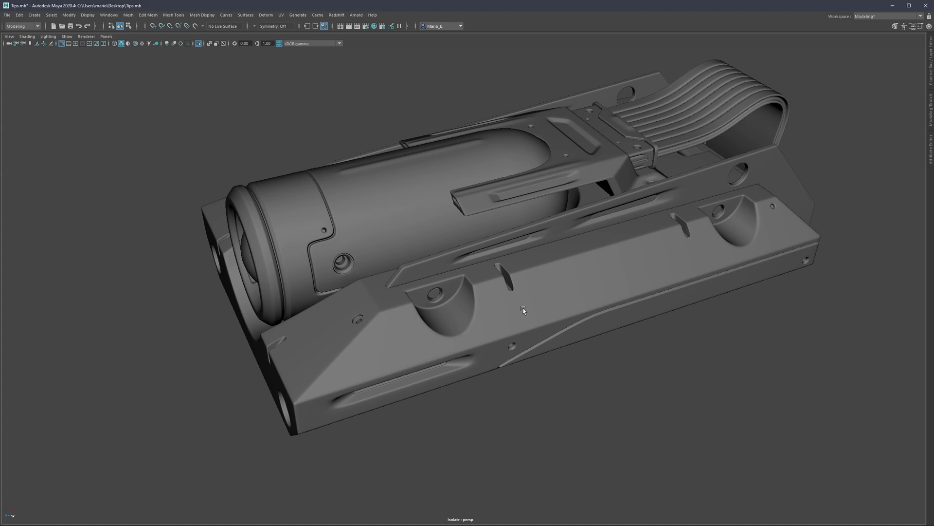
mouse_move(404, 284)
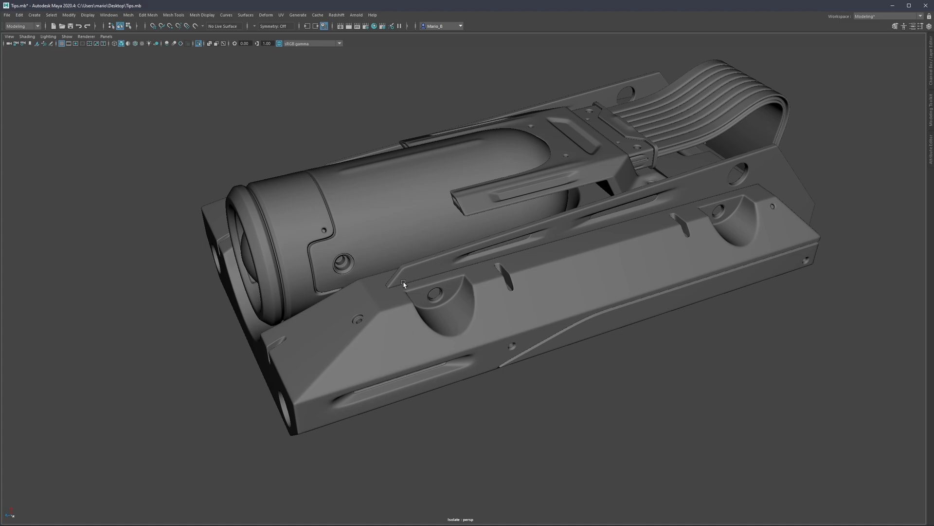
mouse_move(528, 196)
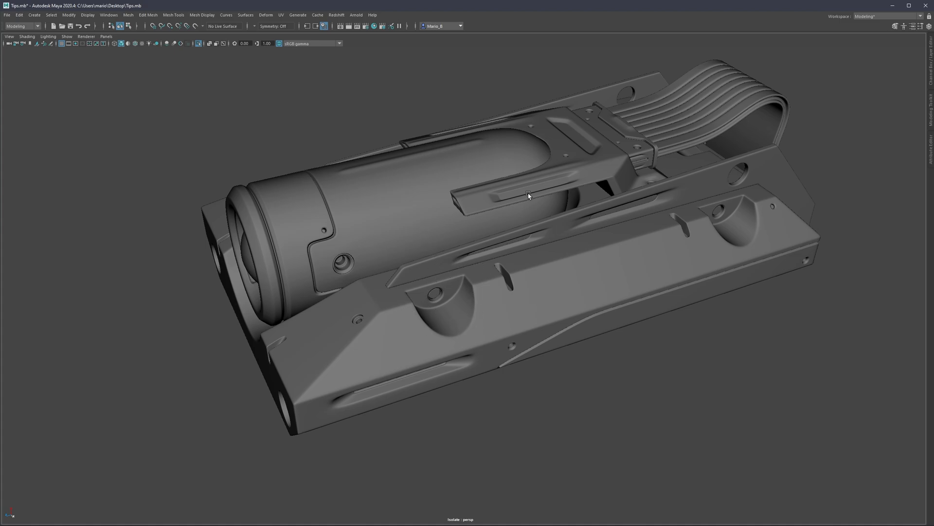
mouse_move(539, 244)
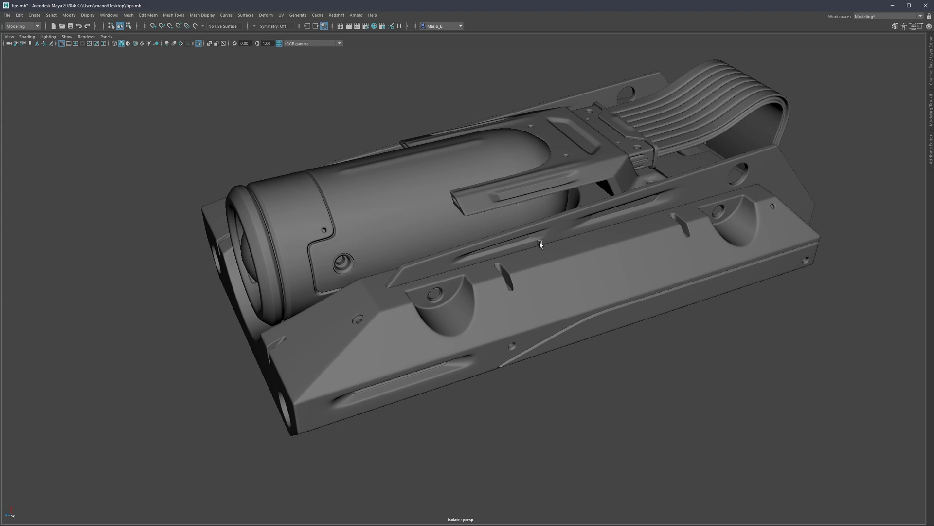
Orbit the isolated finished device to view its side and top
drag(540, 245, 537, 262)
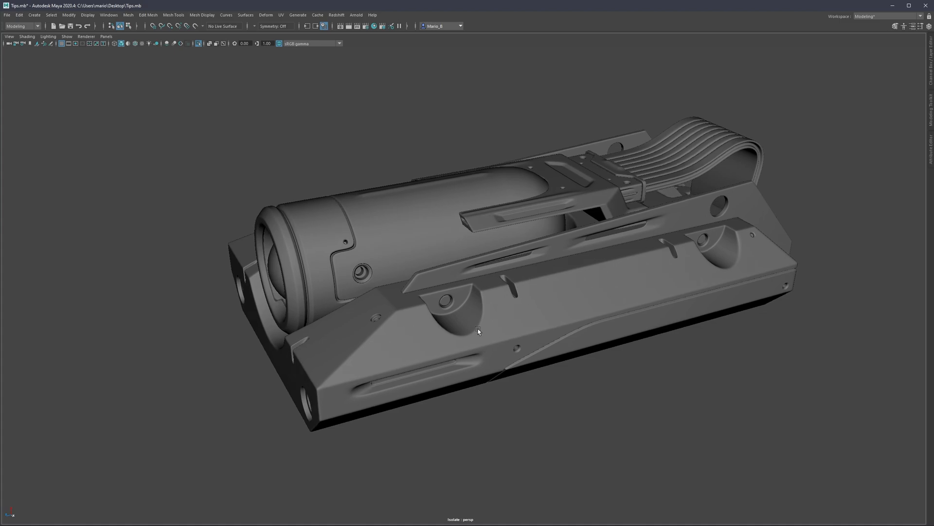
mouse_move(483, 326)
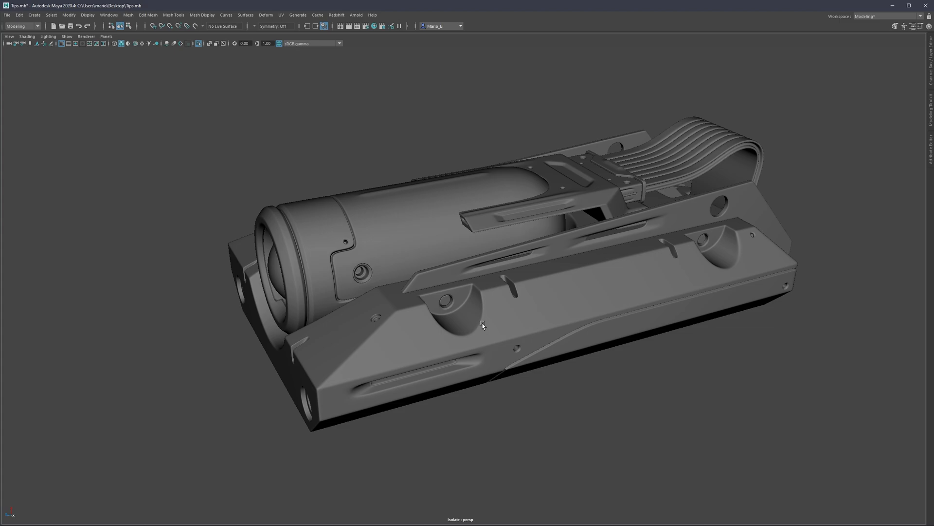
mouse_move(470, 268)
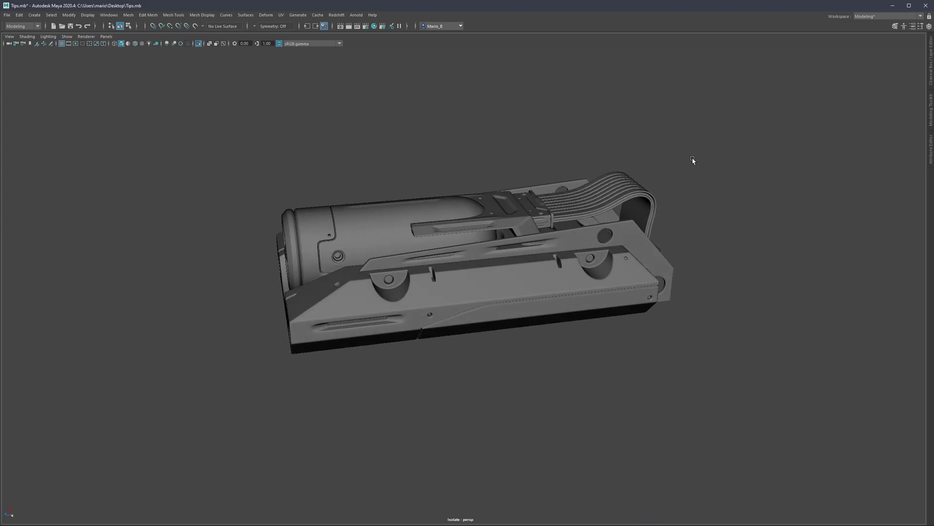
drag(693, 159, 424, 276)
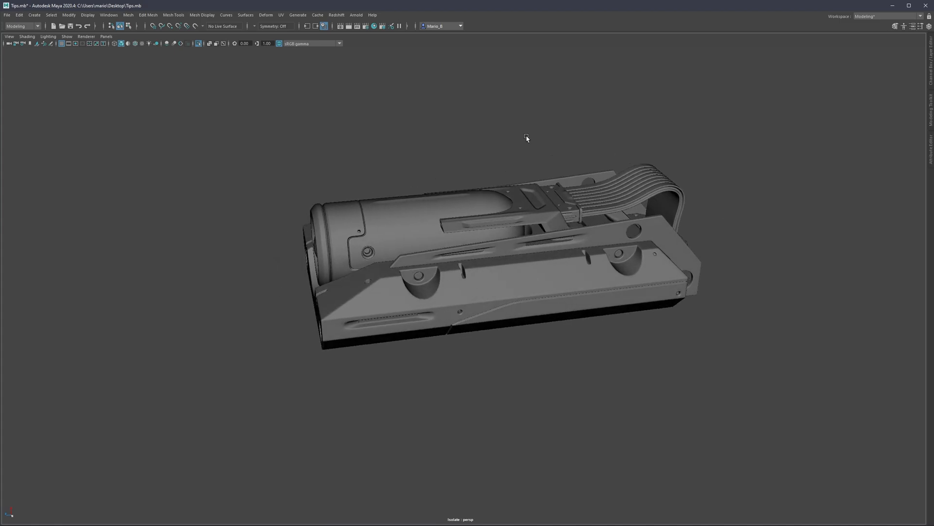
mouse_move(477, 337)
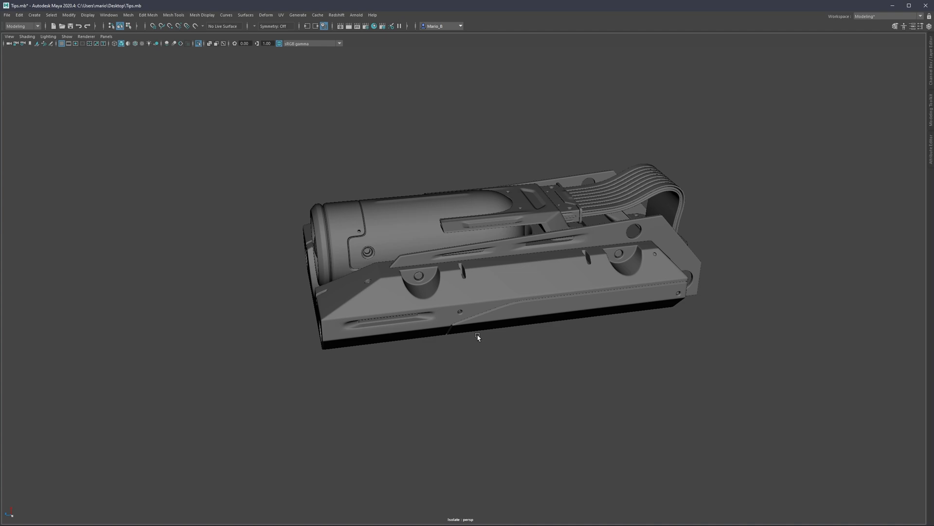
drag(477, 337, 510, 334)
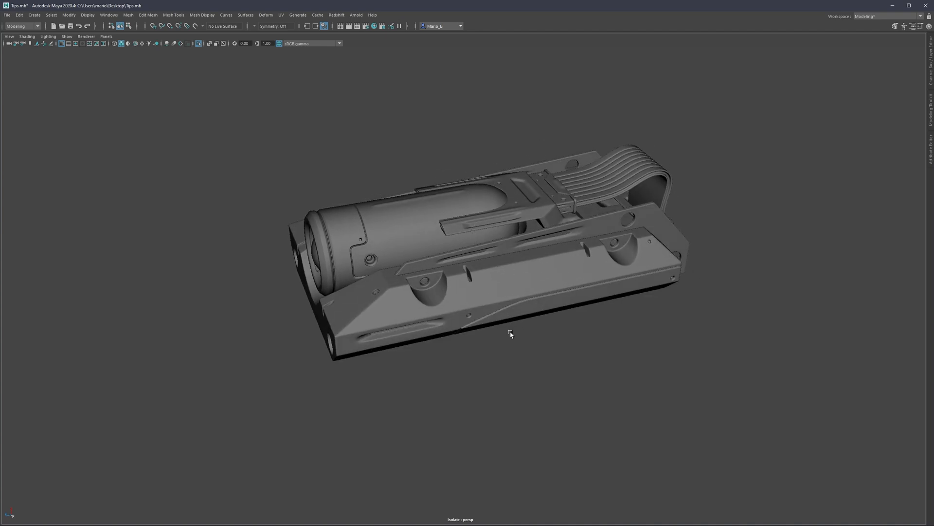